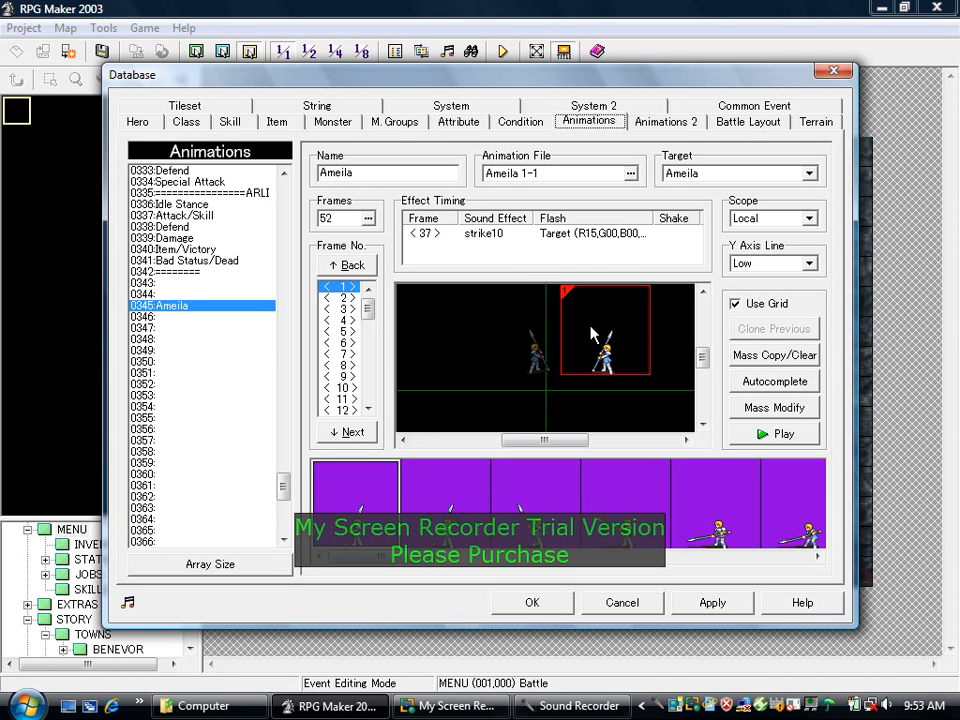
mouse_move(632, 352)
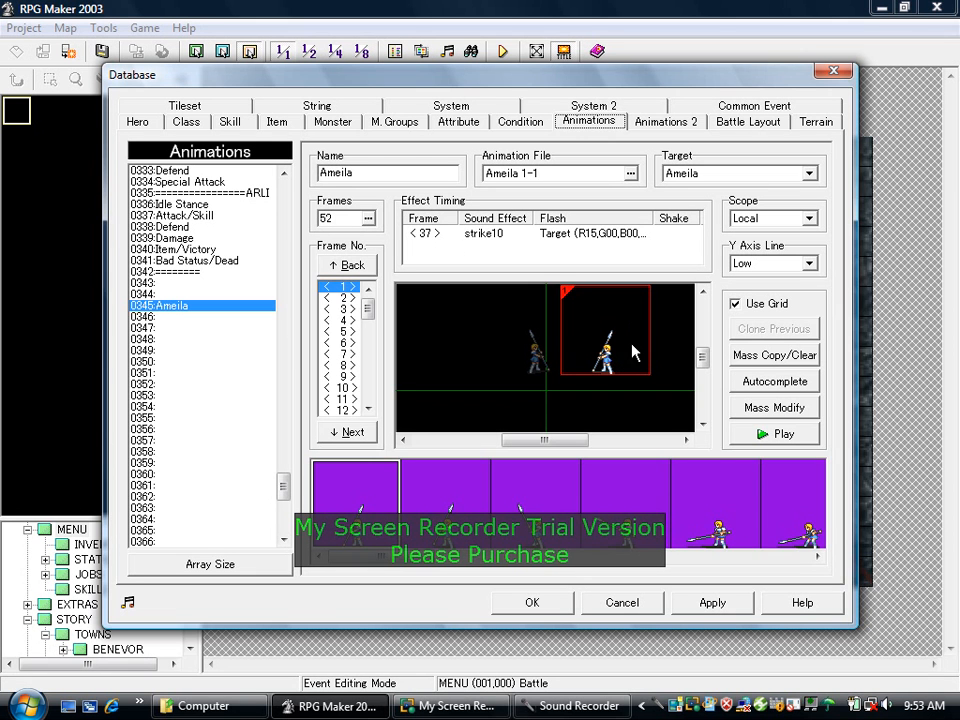
mouse_move(722, 452)
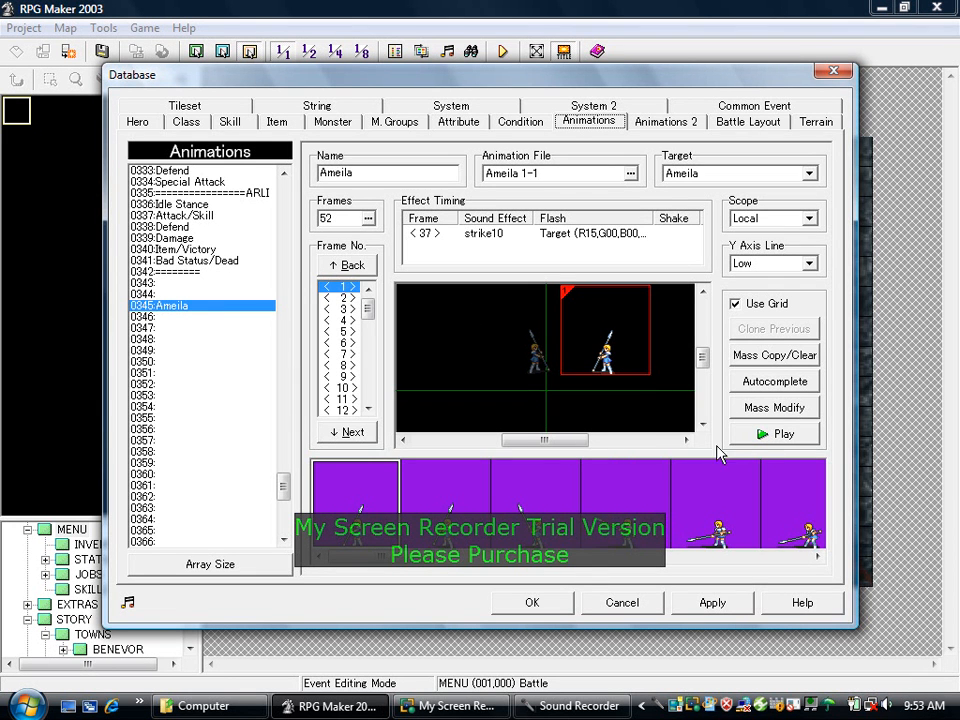
Switch to the Skill database to reach the 0079 Ameila Attack skill.
click(232, 122)
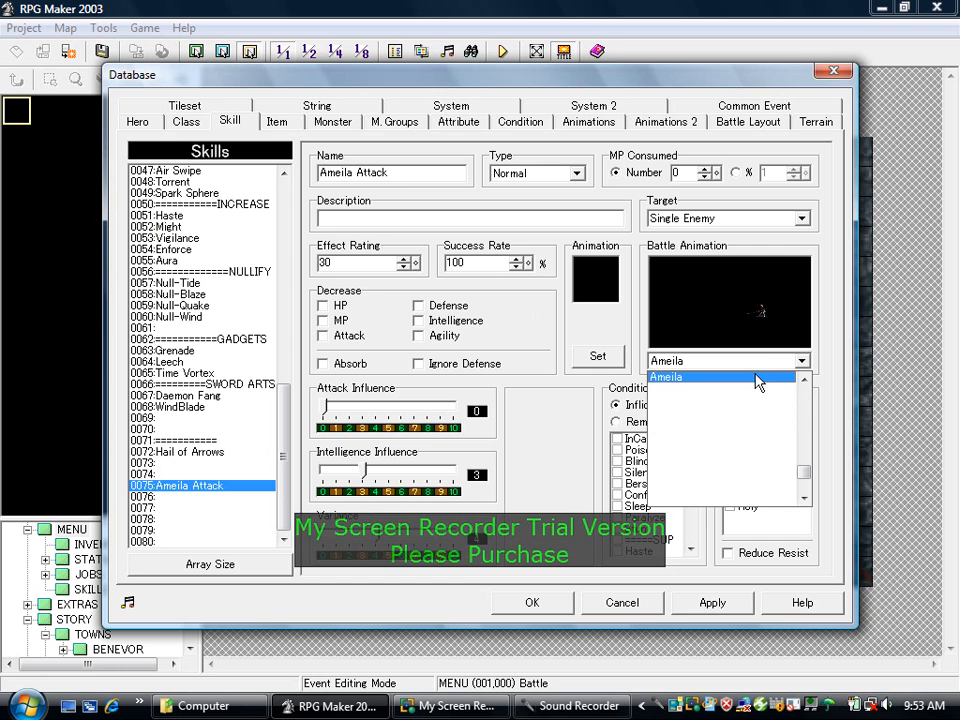
Set Ameila as the skill's battle animation, then compare monsters 0001 and 0002 Ameila.
click(664, 376)
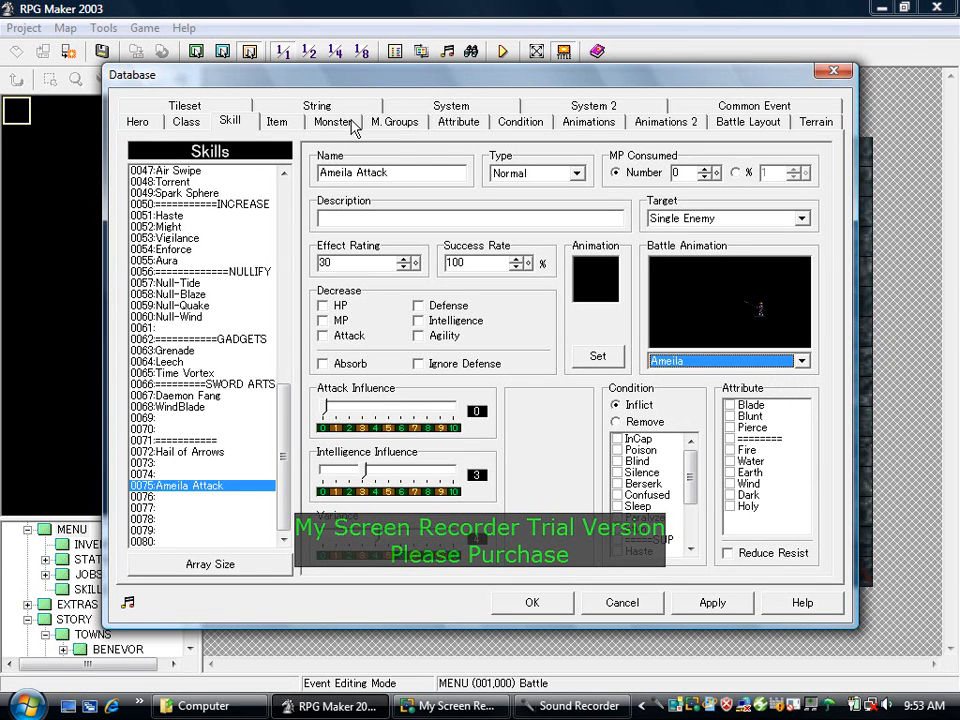
click(332, 122)
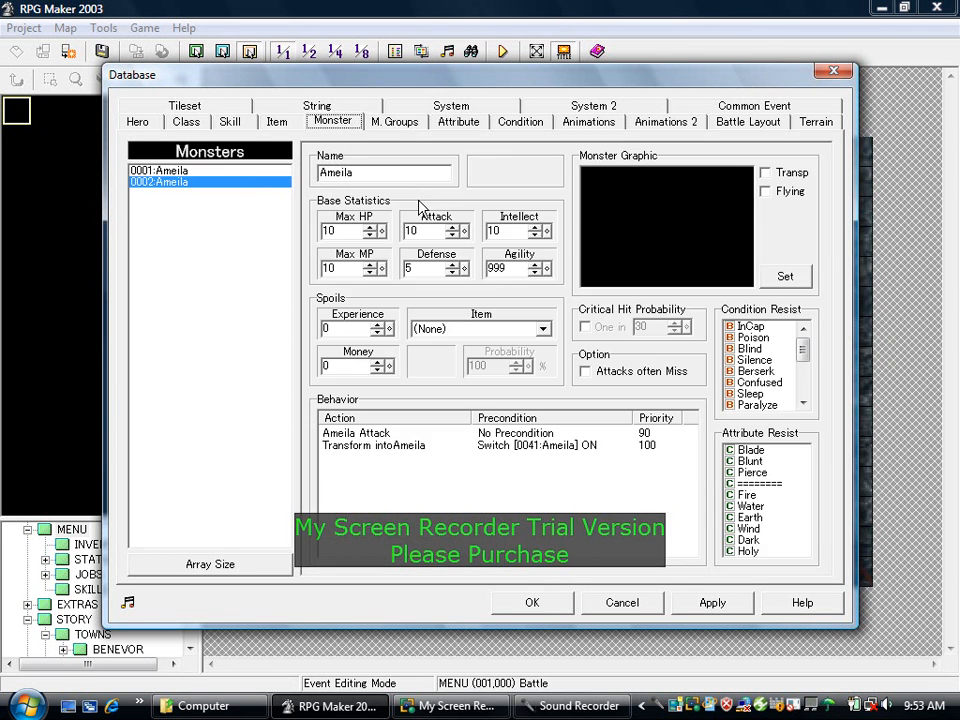
click(170, 170)
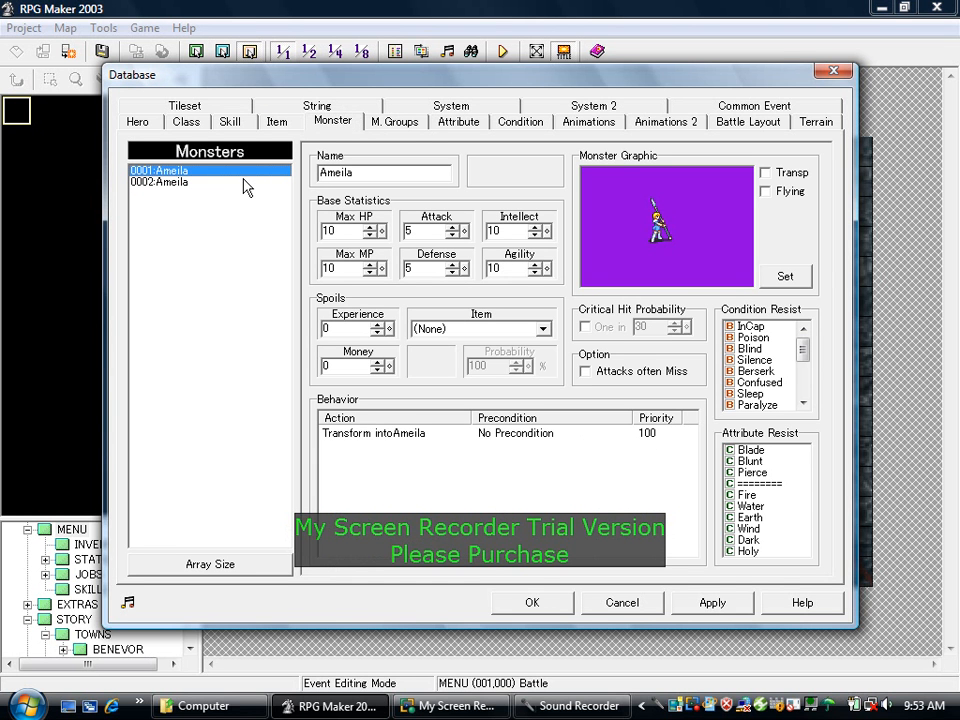
mouse_move(378, 252)
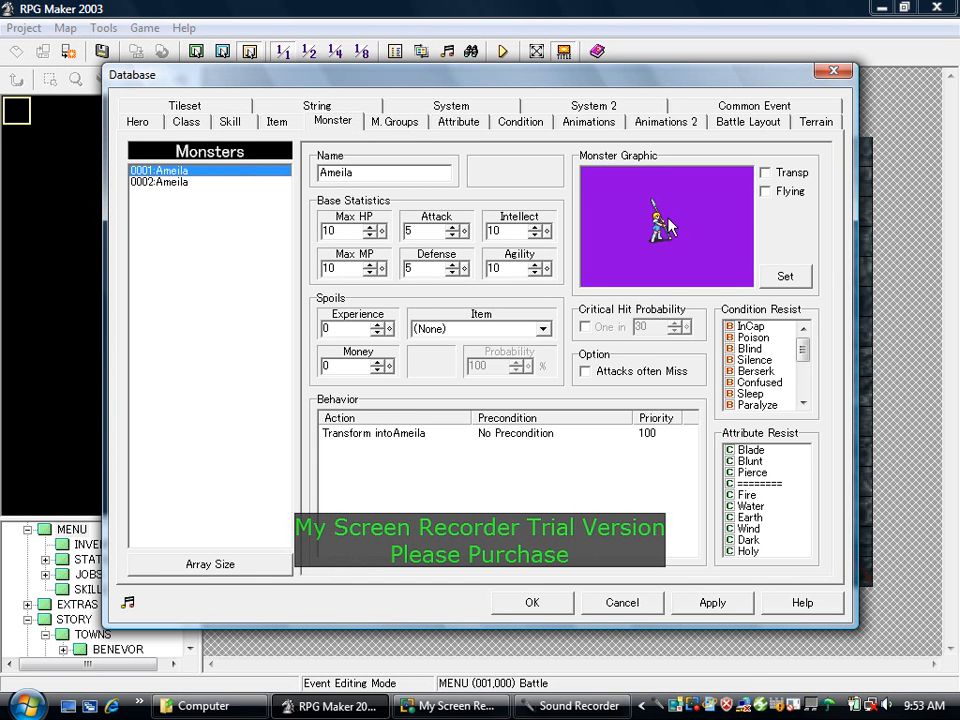
mouse_move(360, 200)
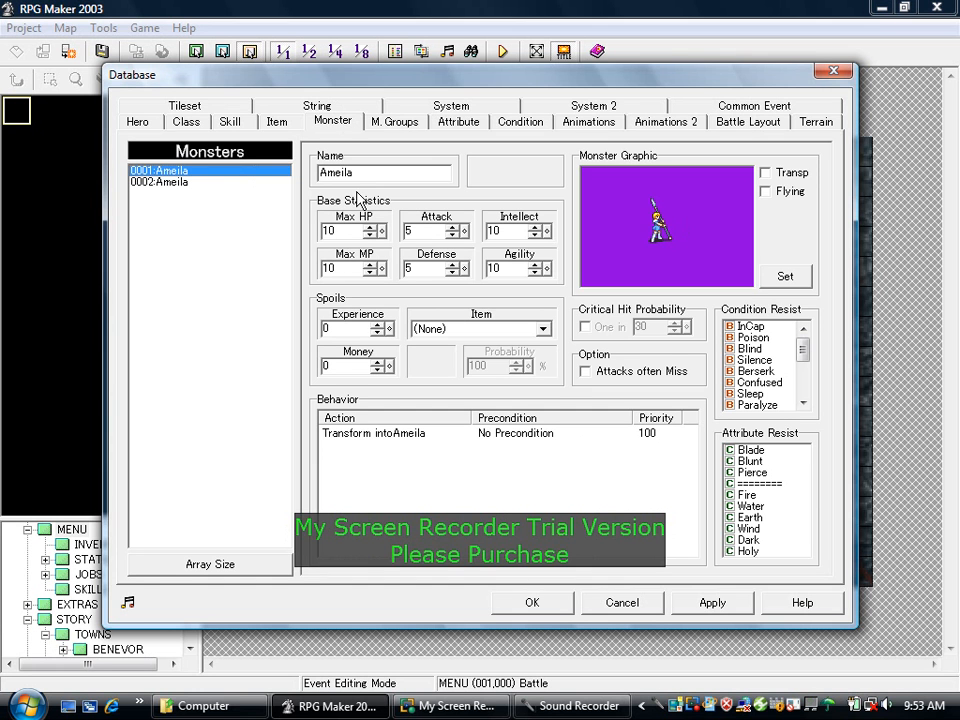
click(160, 180)
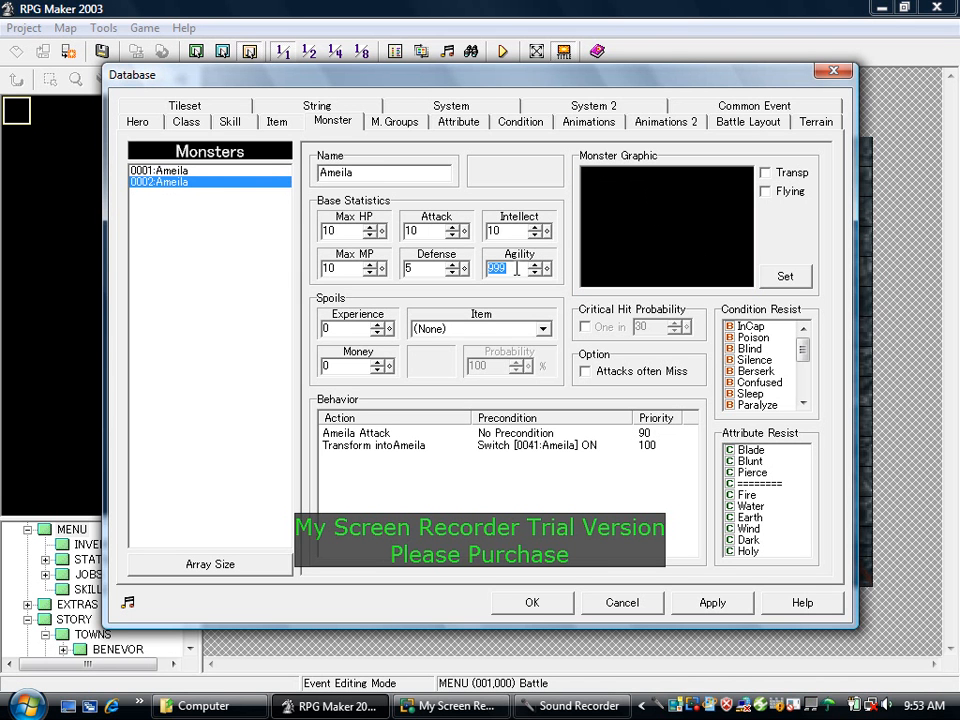
click(160, 170)
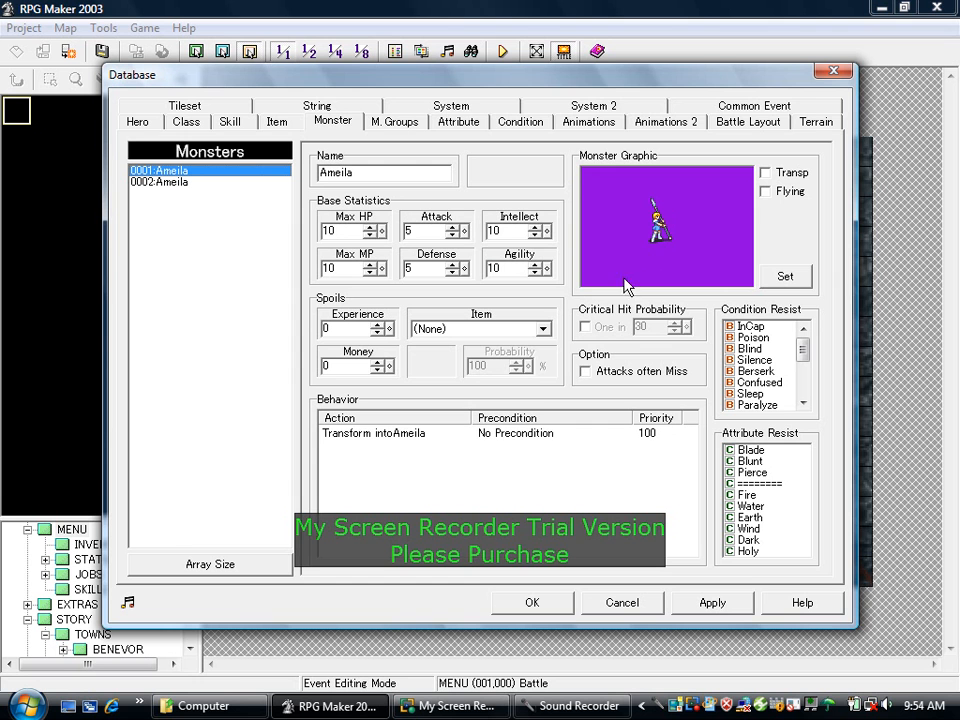
Edit the transform behaviour to turn off switch 0041 Ameila and transform into the second Ameila.
click(420, 432)
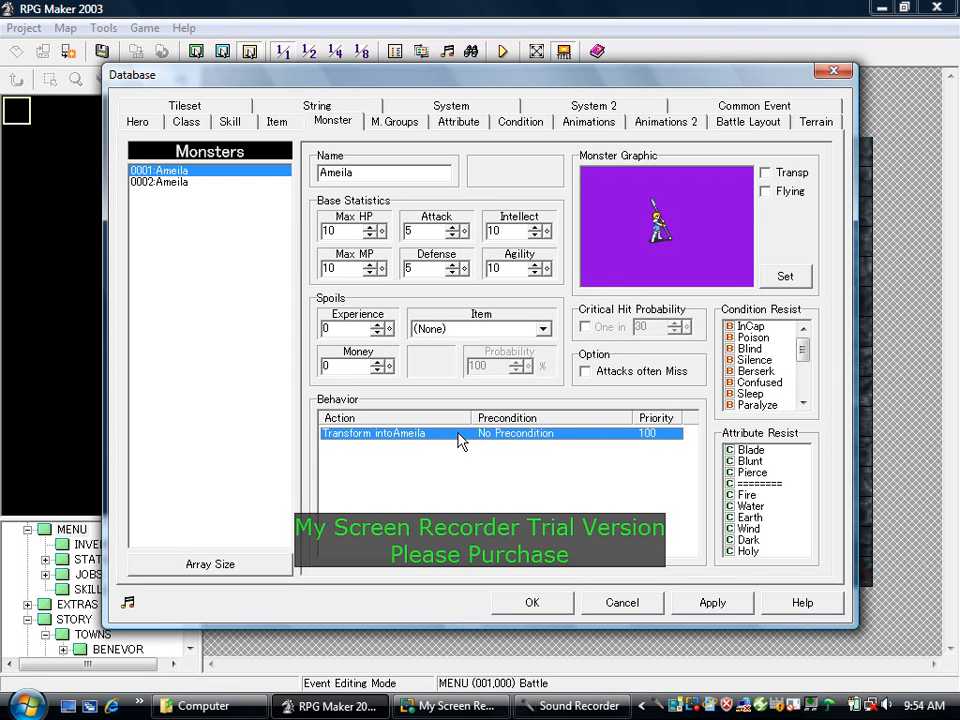
right_click(372, 432)
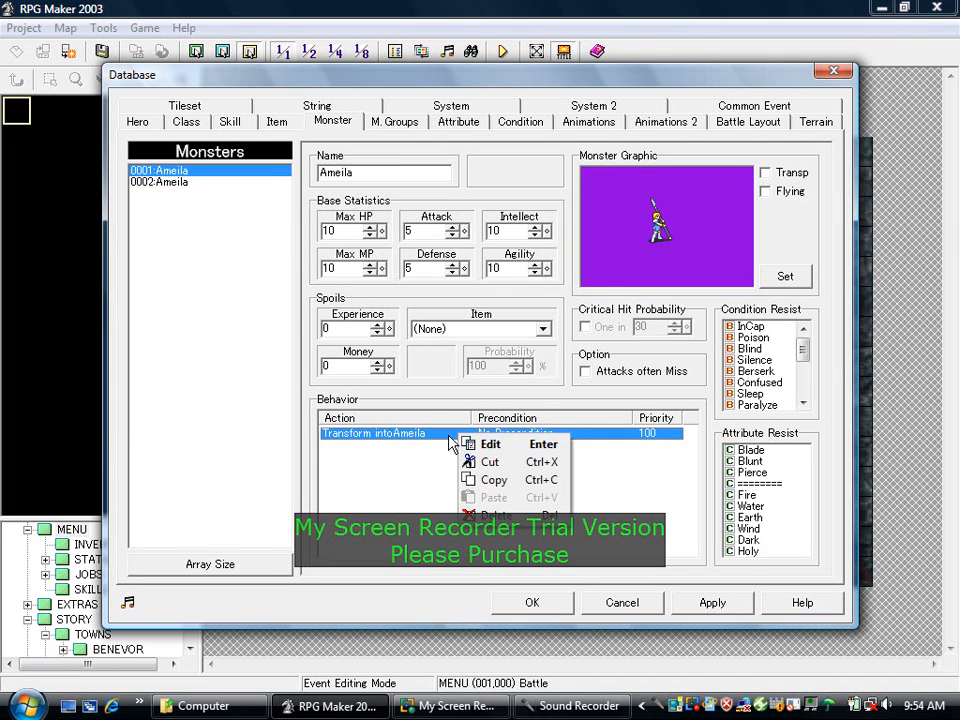
click(492, 444)
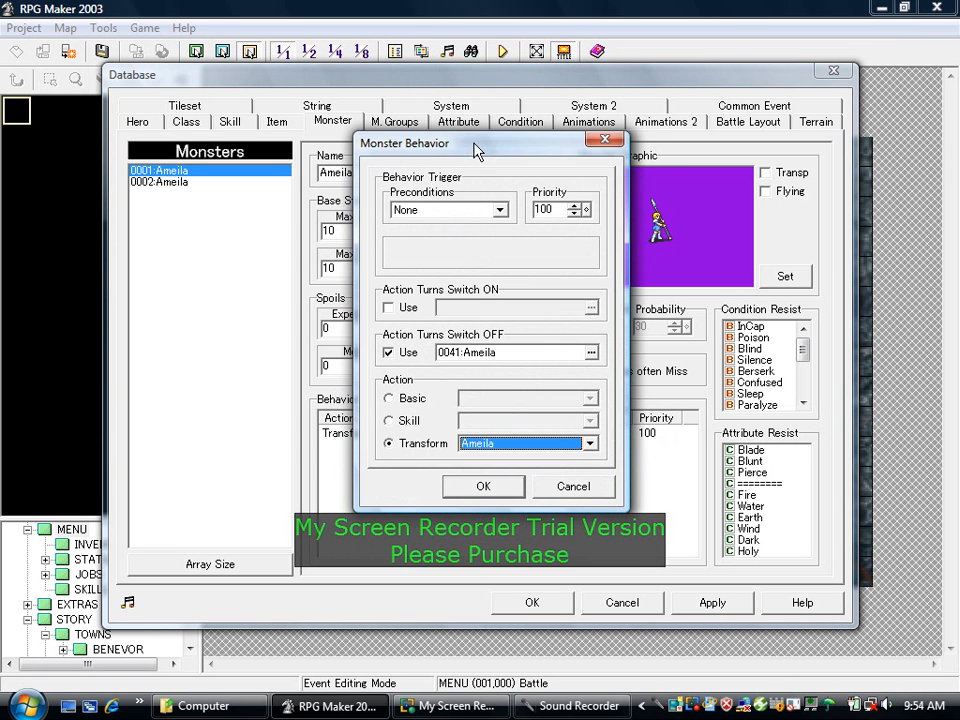
click(590, 352)
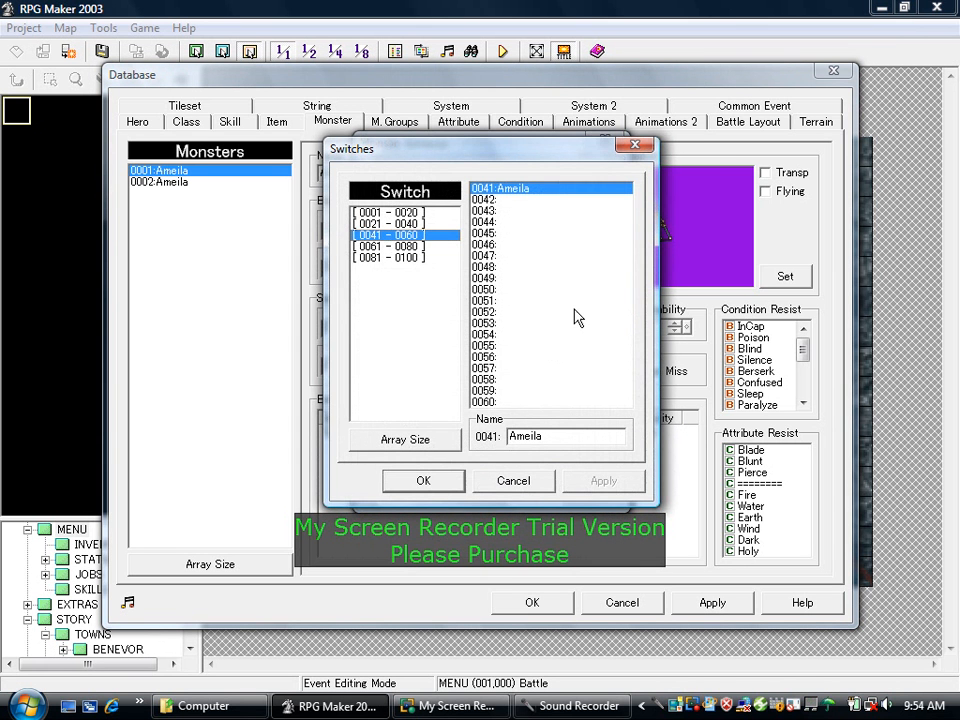
click(424, 480)
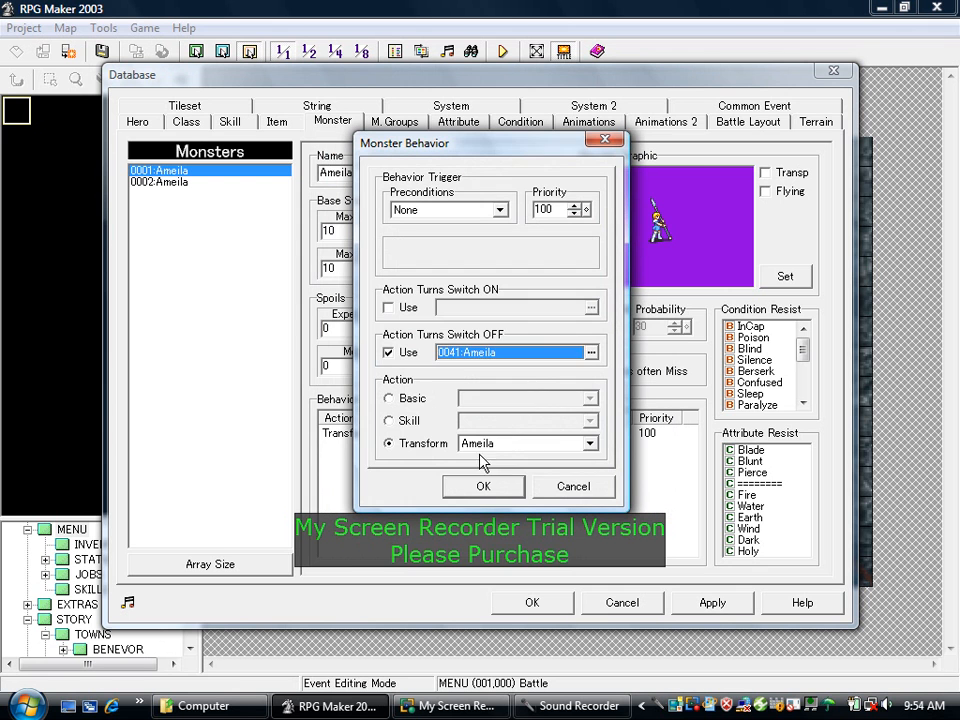
click(520, 444)
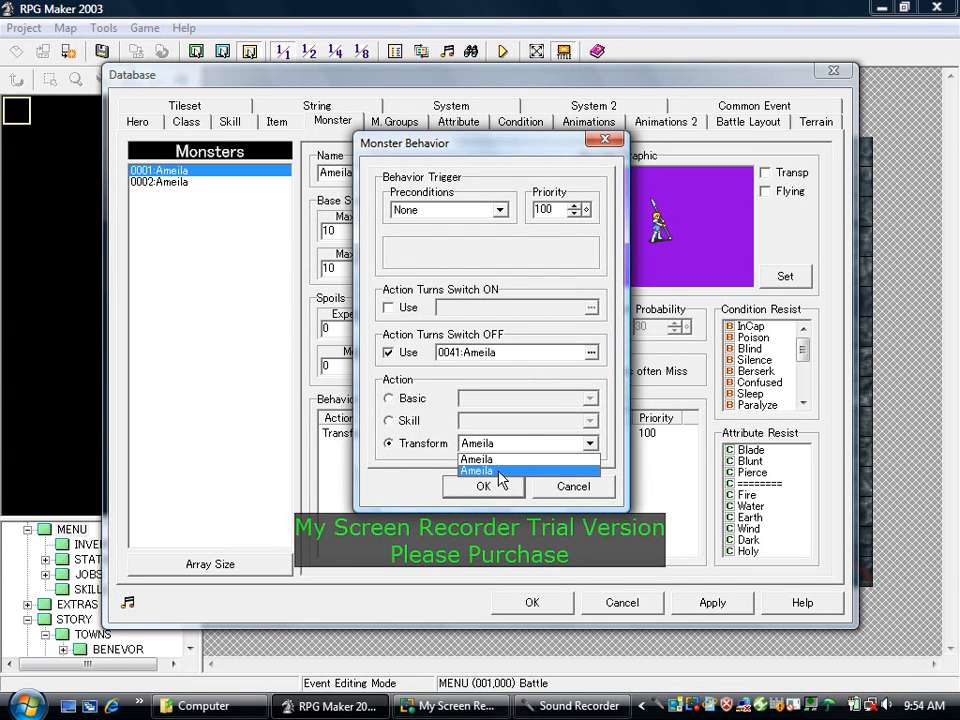
click(484, 486)
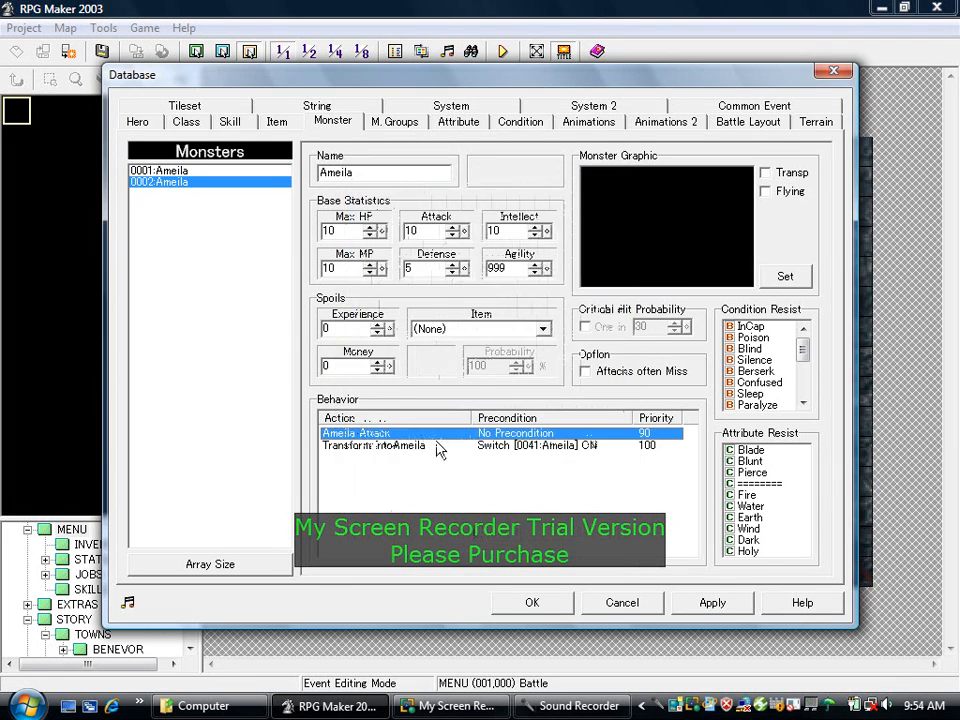
Give the second Ameila a transform into Ameila gated by switch 0041 that turns 0041 off.
click(376, 444)
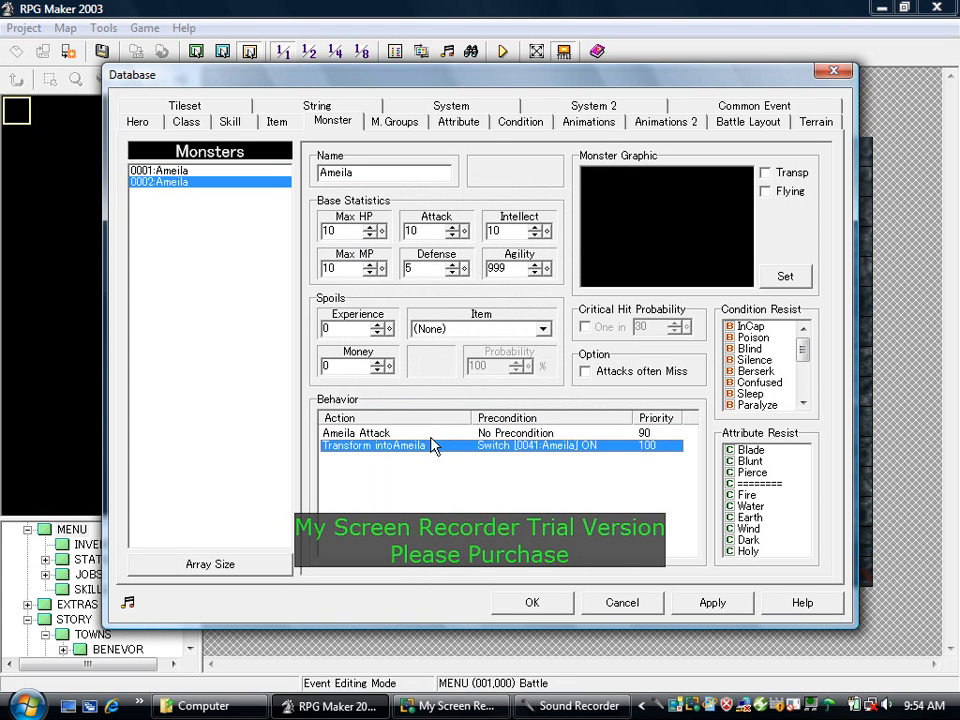
double_click(372, 444)
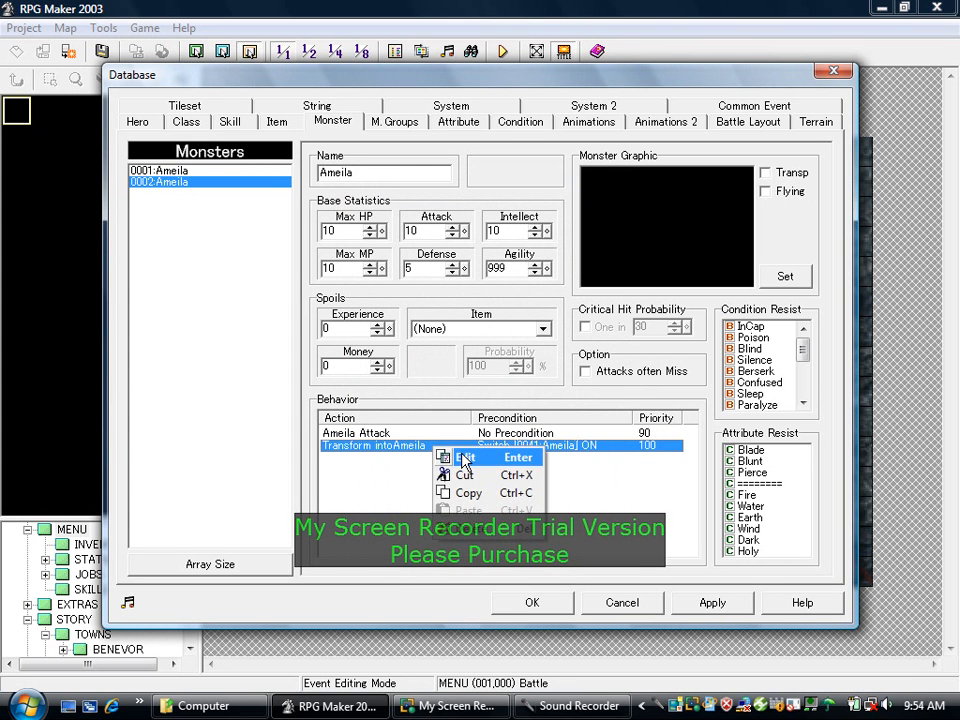
click(464, 456)
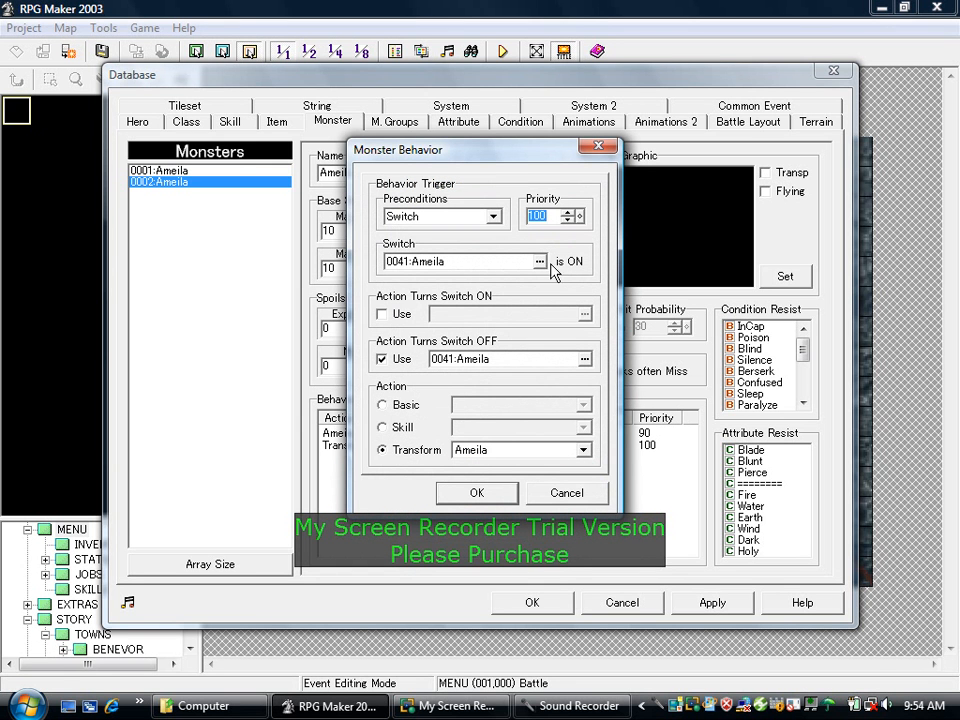
mouse_move(490, 272)
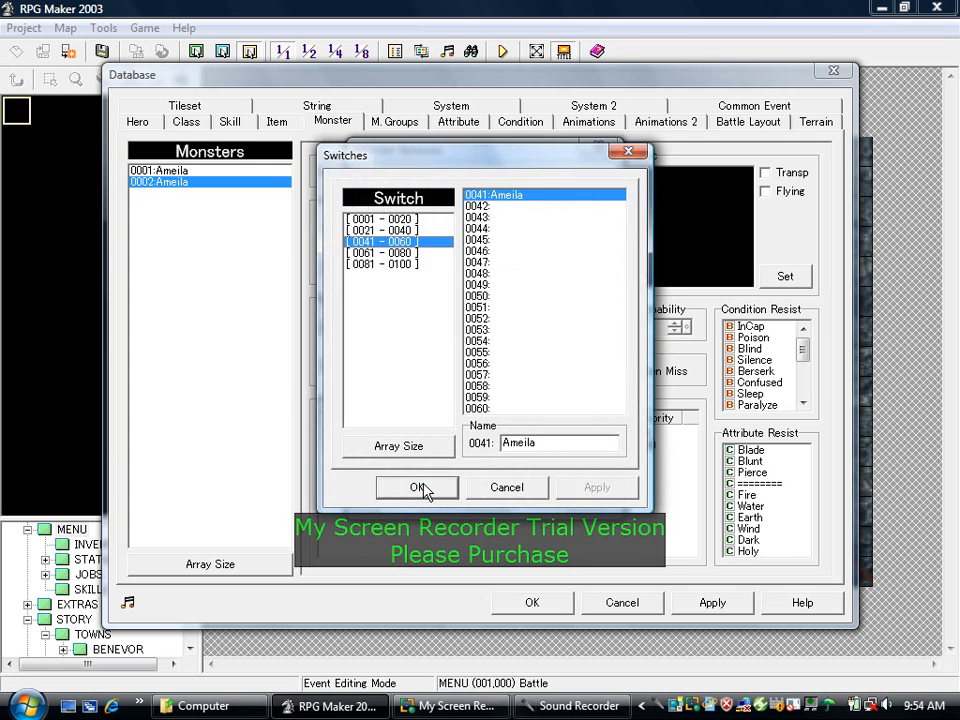
click(416, 488)
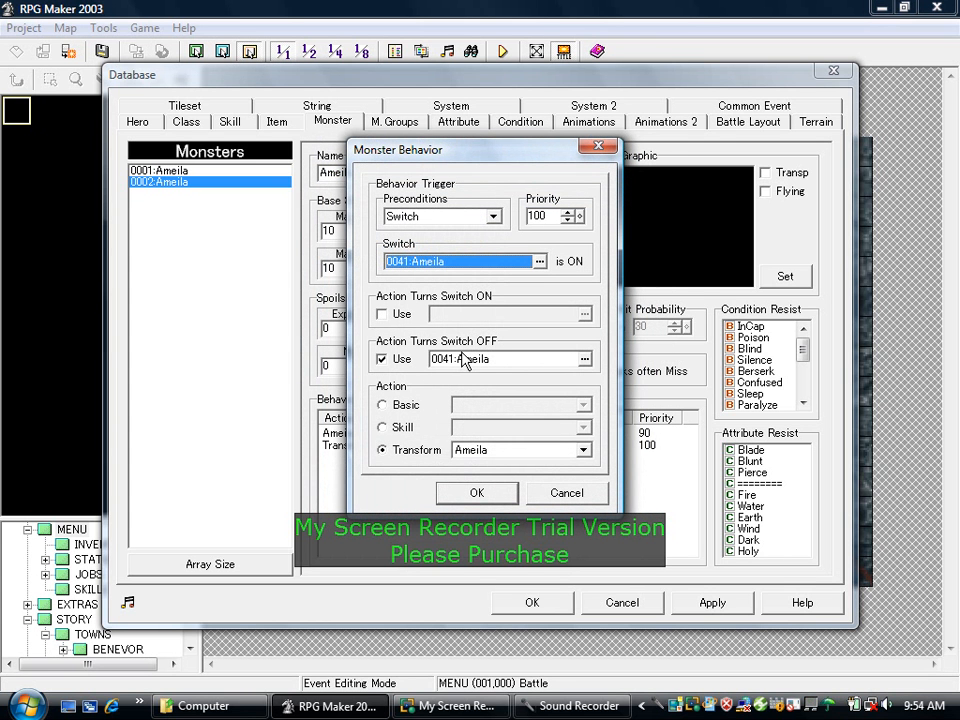
mouse_move(584, 362)
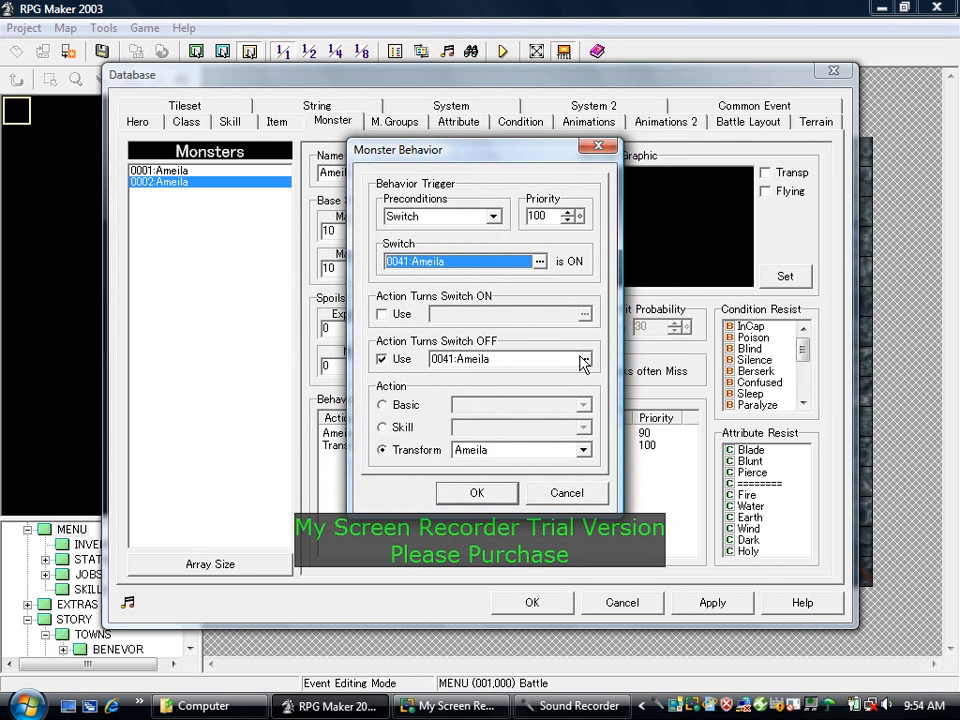
click(584, 360)
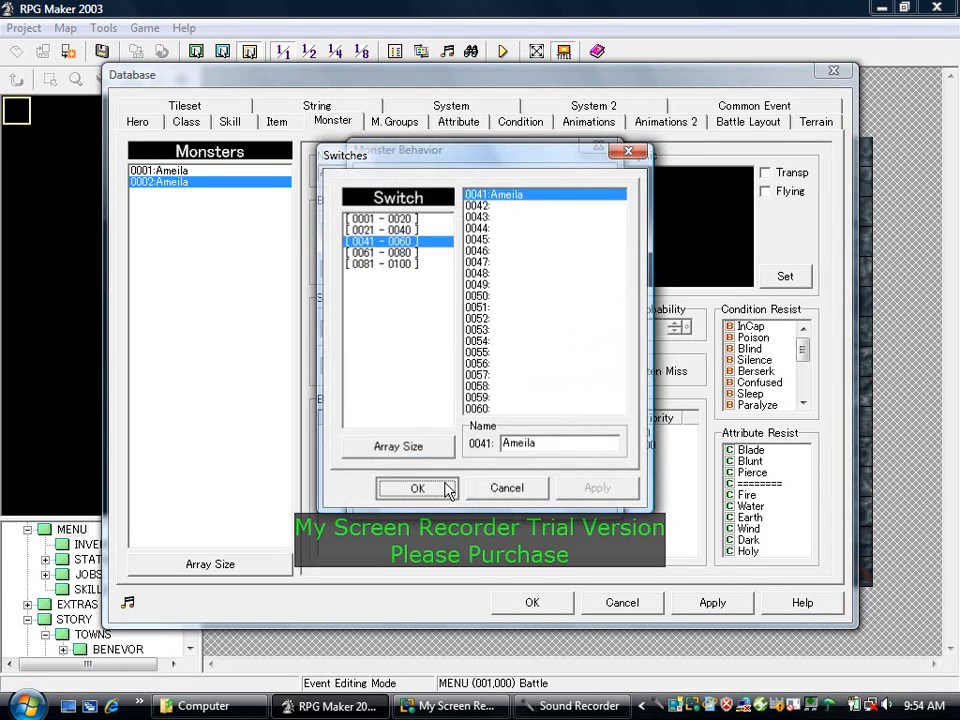
click(418, 488)
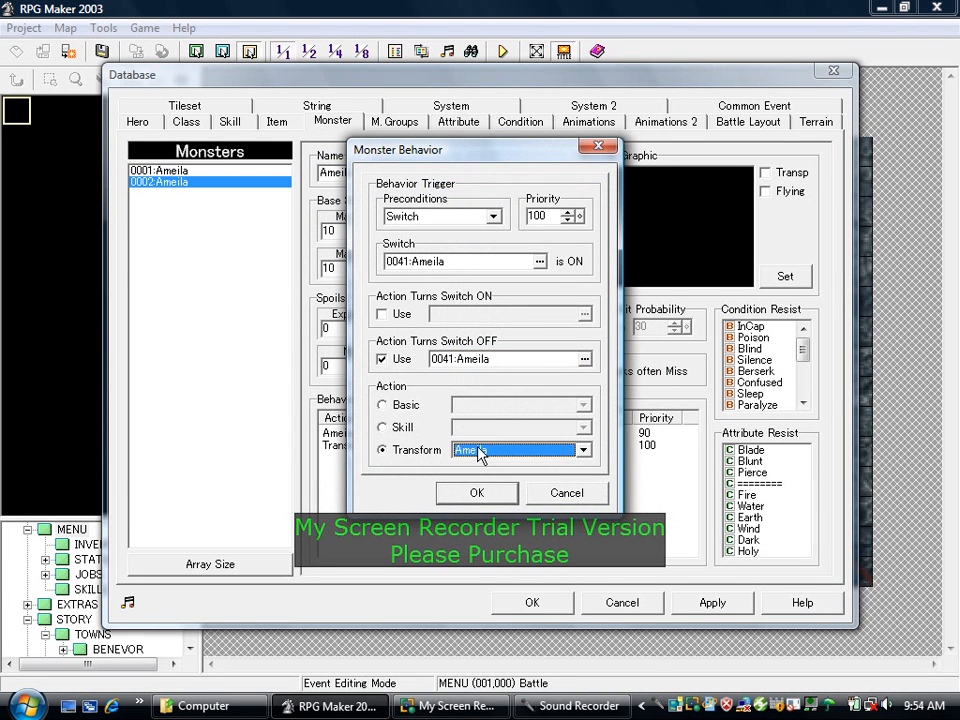
click(476, 492)
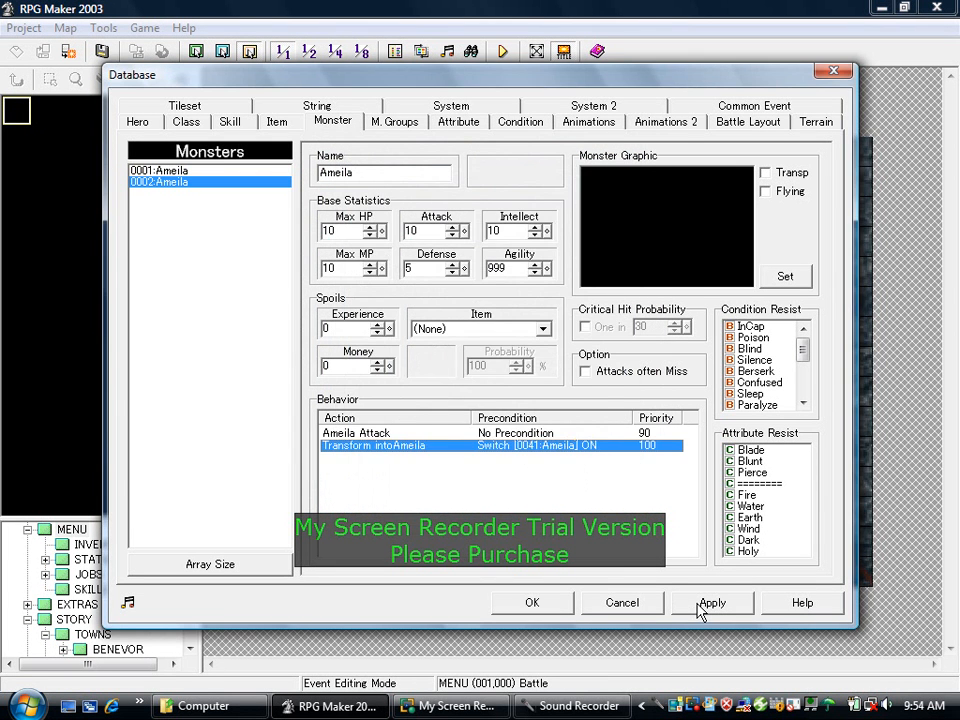
In M. Groups, review the Ameila troop's page-1 trigger on switch 0041 and Ameila's turns.
click(392, 122)
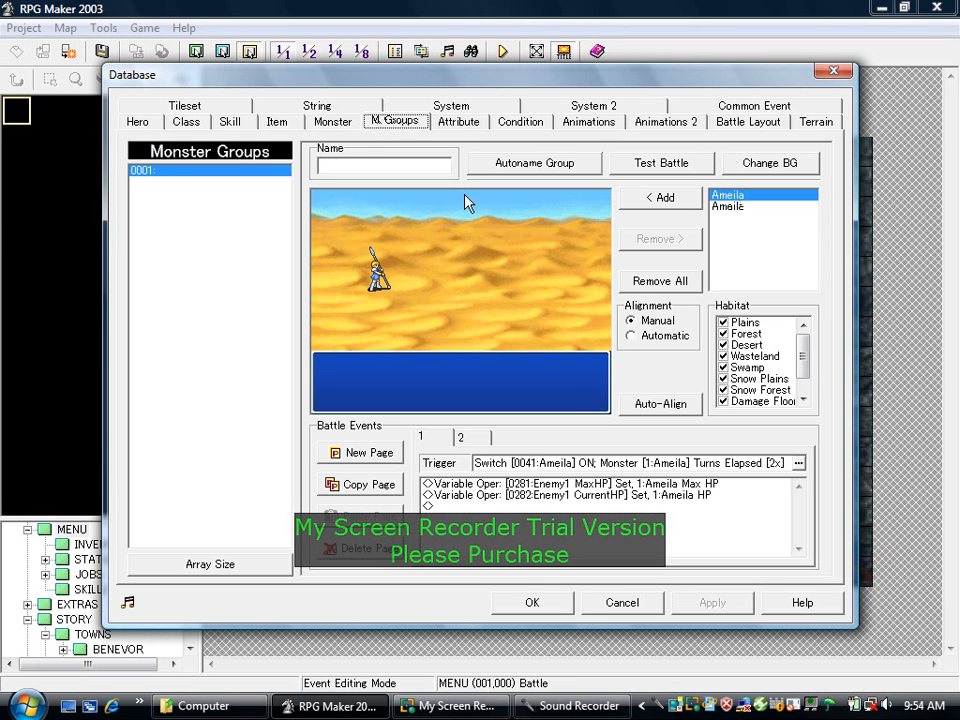
click(378, 270)
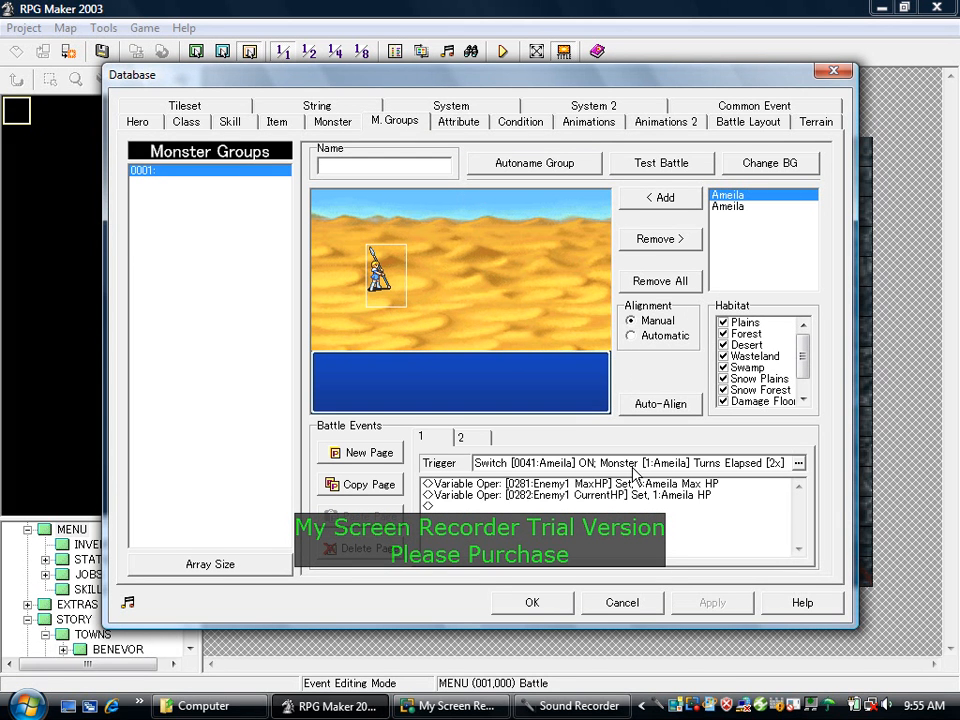
mouse_move(516, 470)
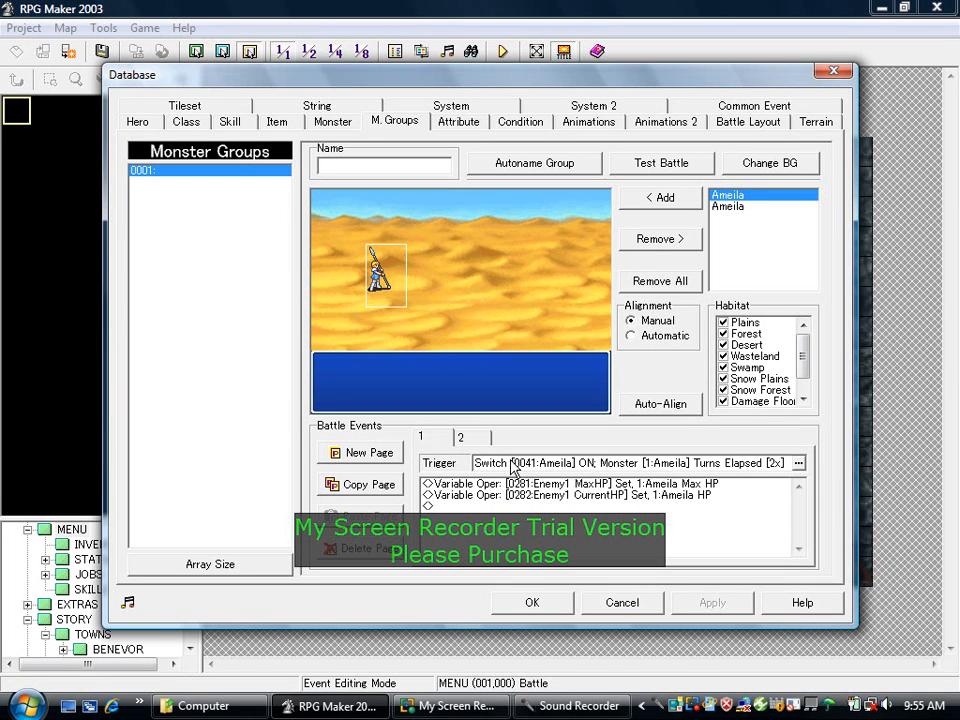
click(600, 508)
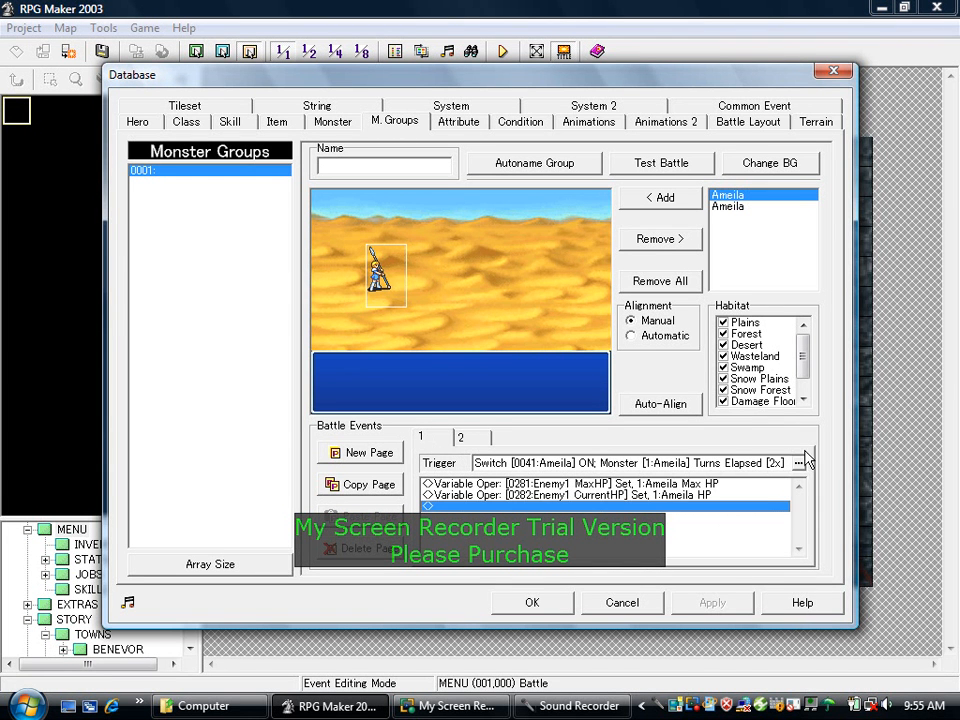
click(796, 462)
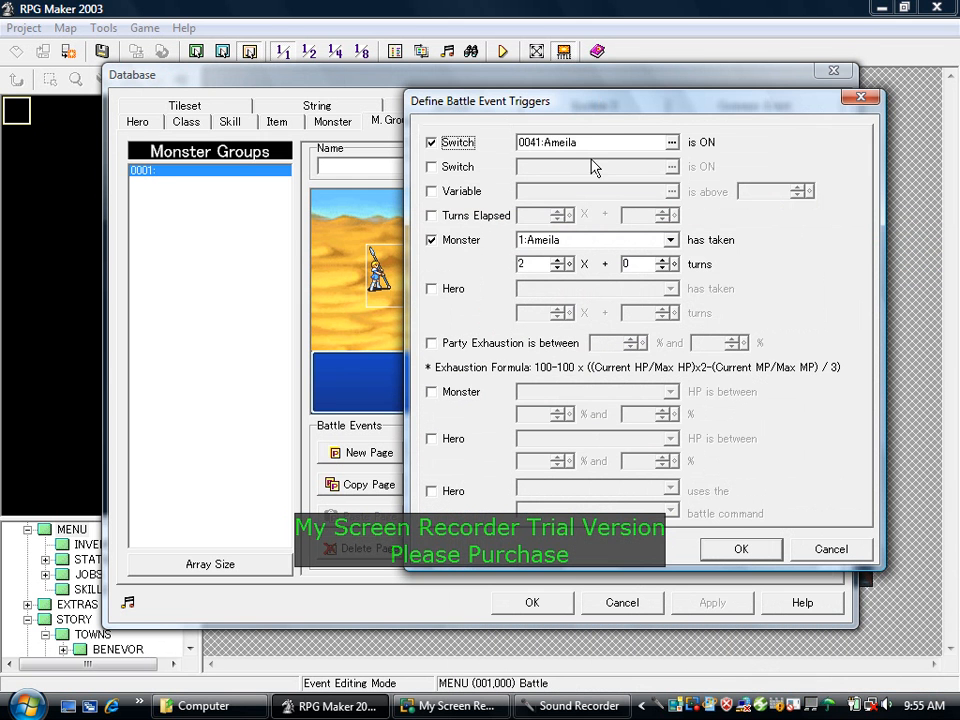
mouse_move(678, 152)
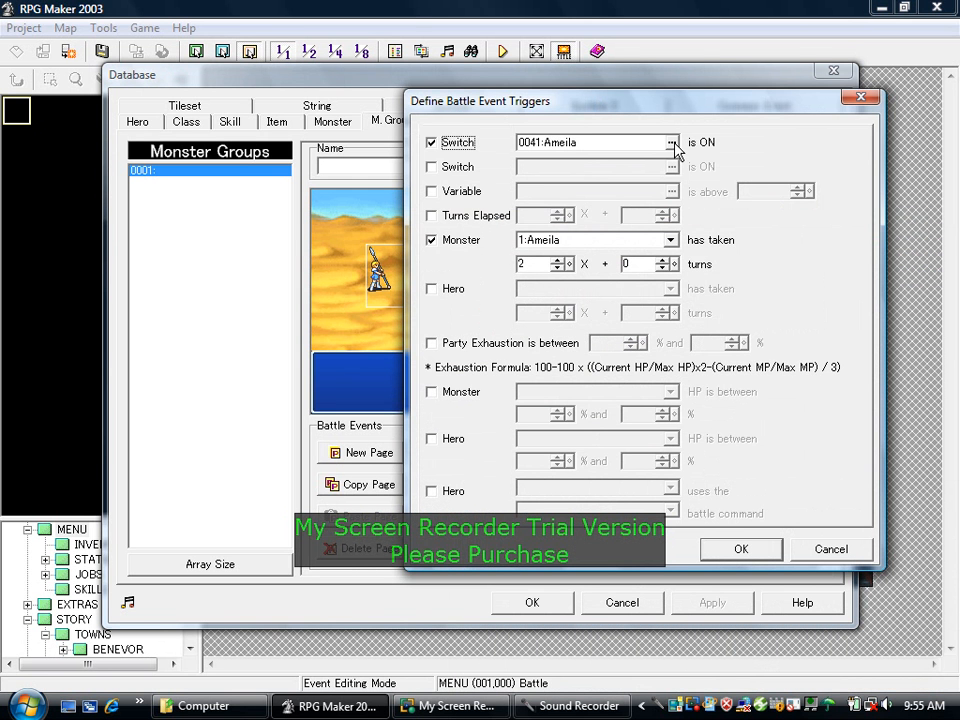
mouse_move(680, 160)
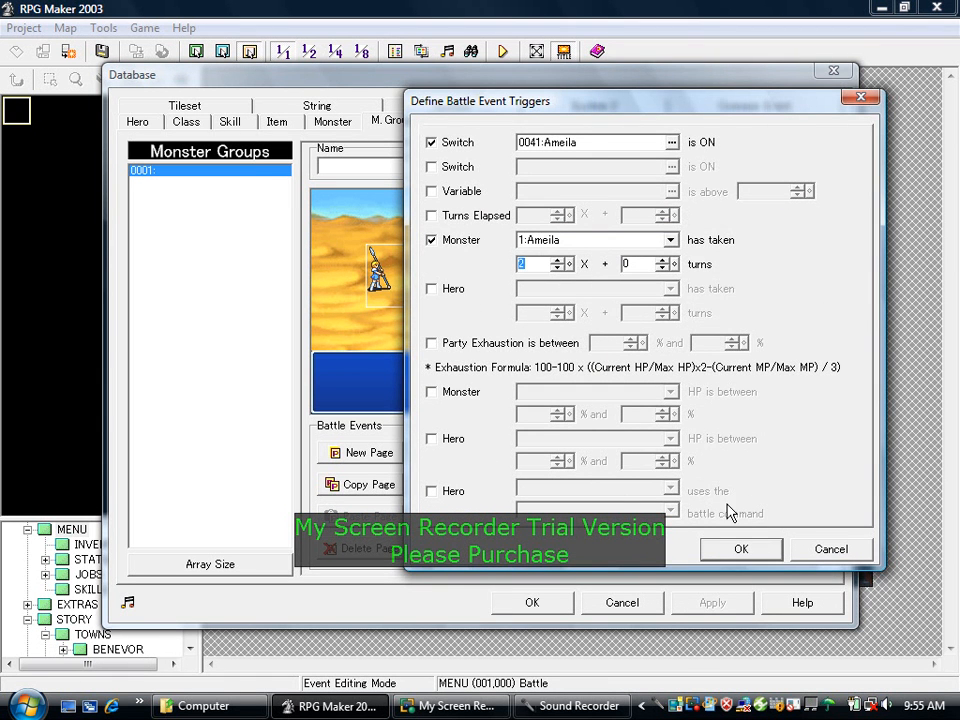
click(740, 548)
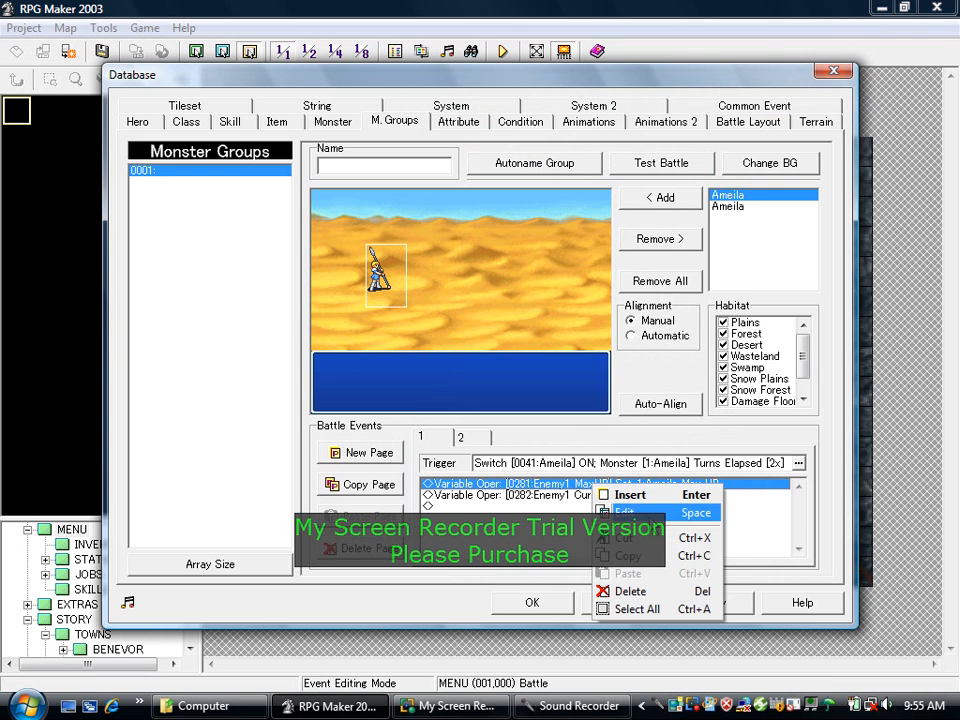
Set variable 0281 Enemy1 MaxHP to Monster Ameila Max HP.
click(624, 512)
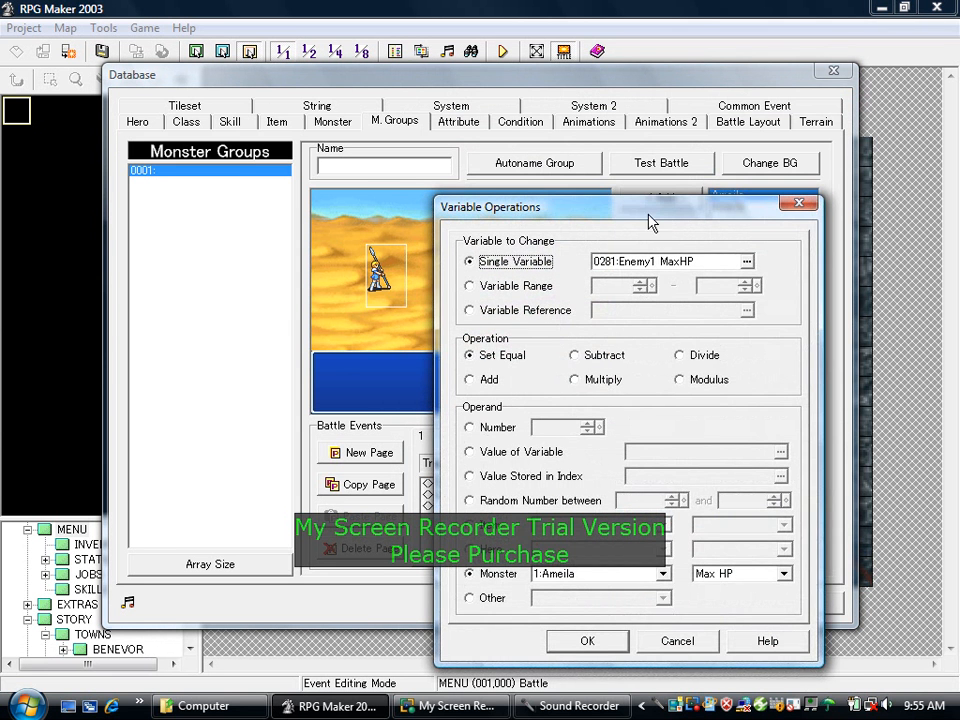
click(746, 260)
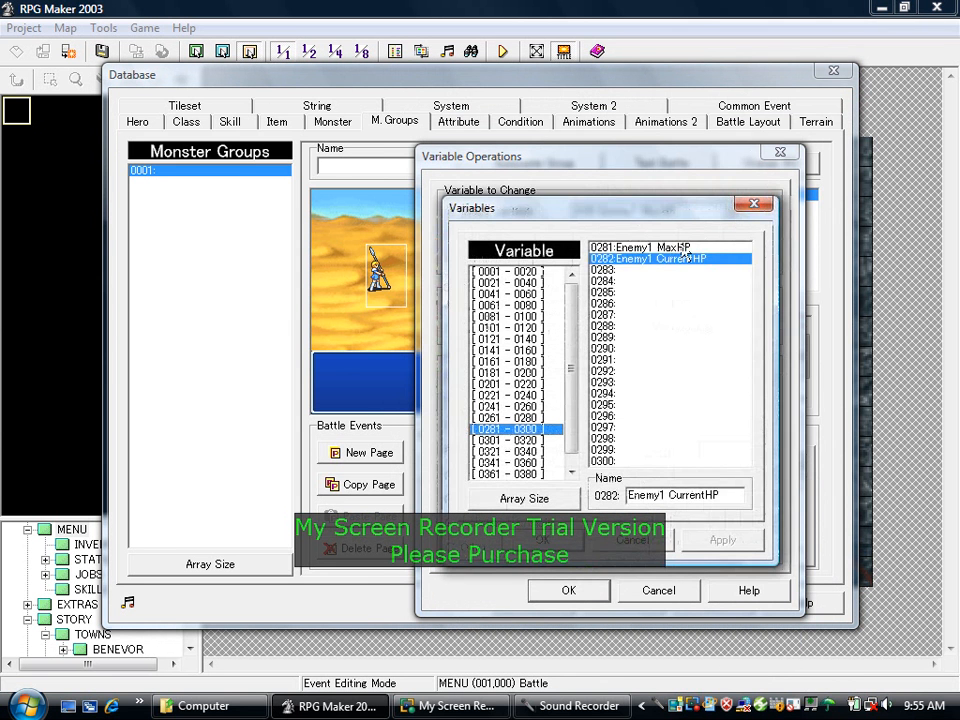
click(640, 248)
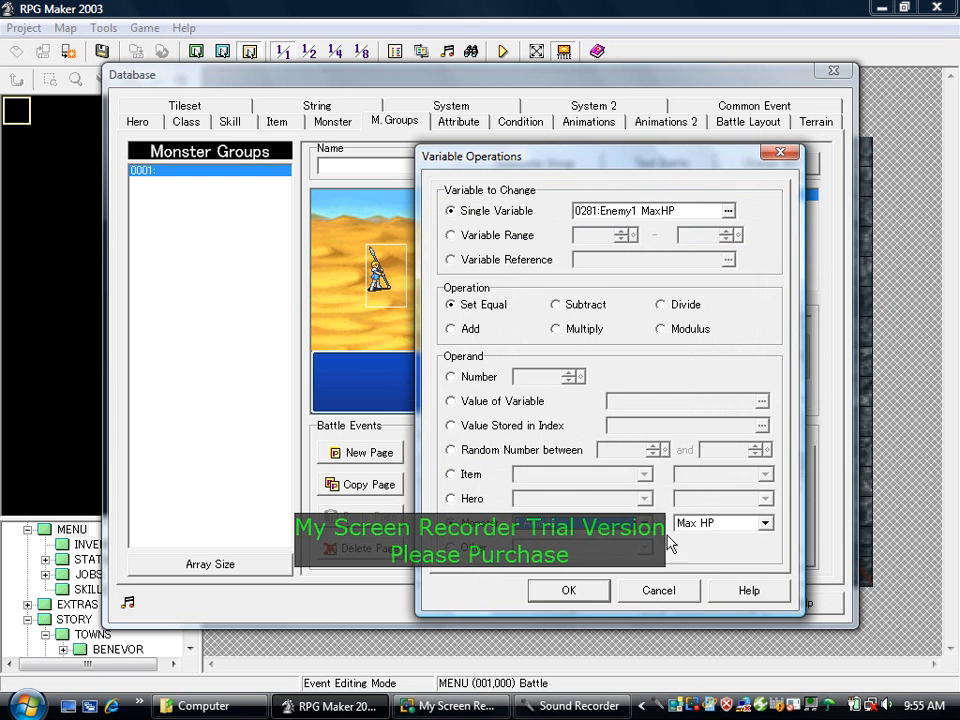
click(568, 590)
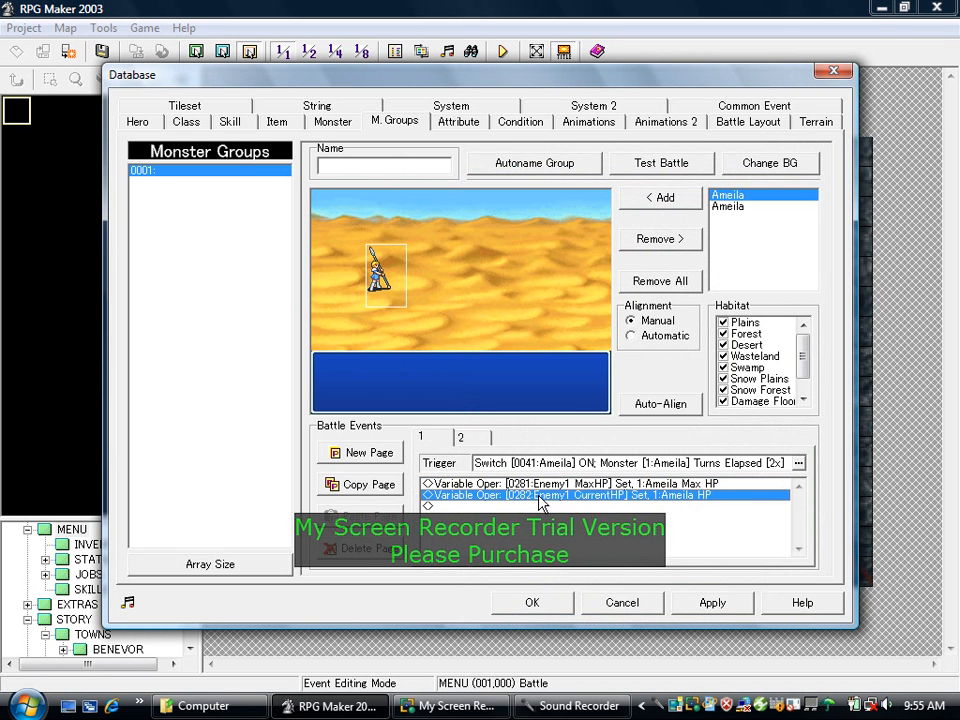
Set variable 0282 Enemy1 CurrentHP to Monster Ameila HP.
double_click(540, 496)
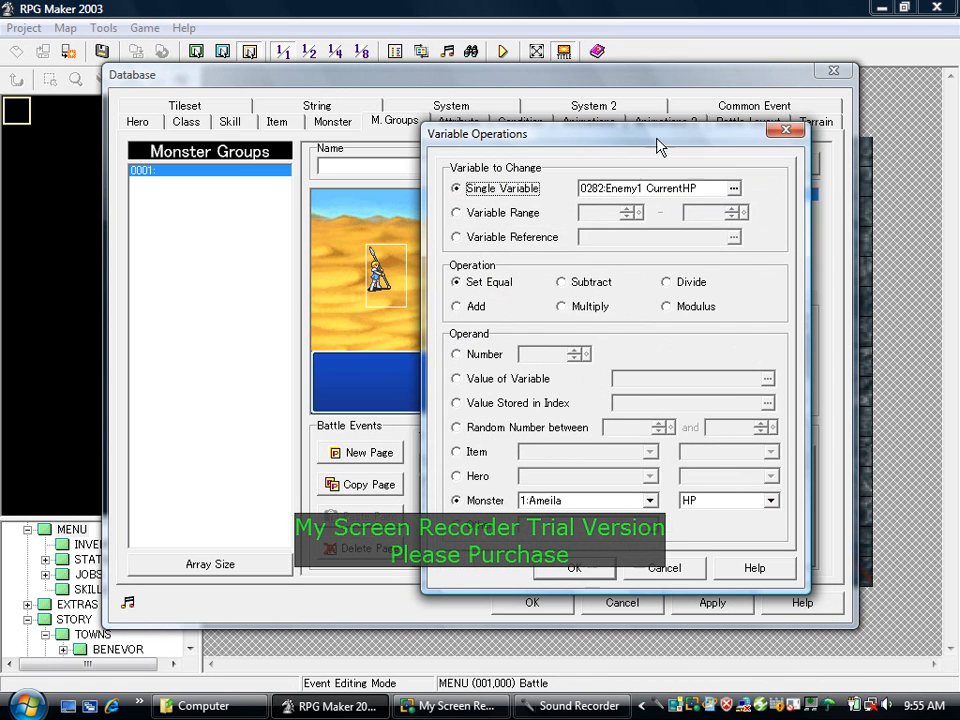
click(732, 188)
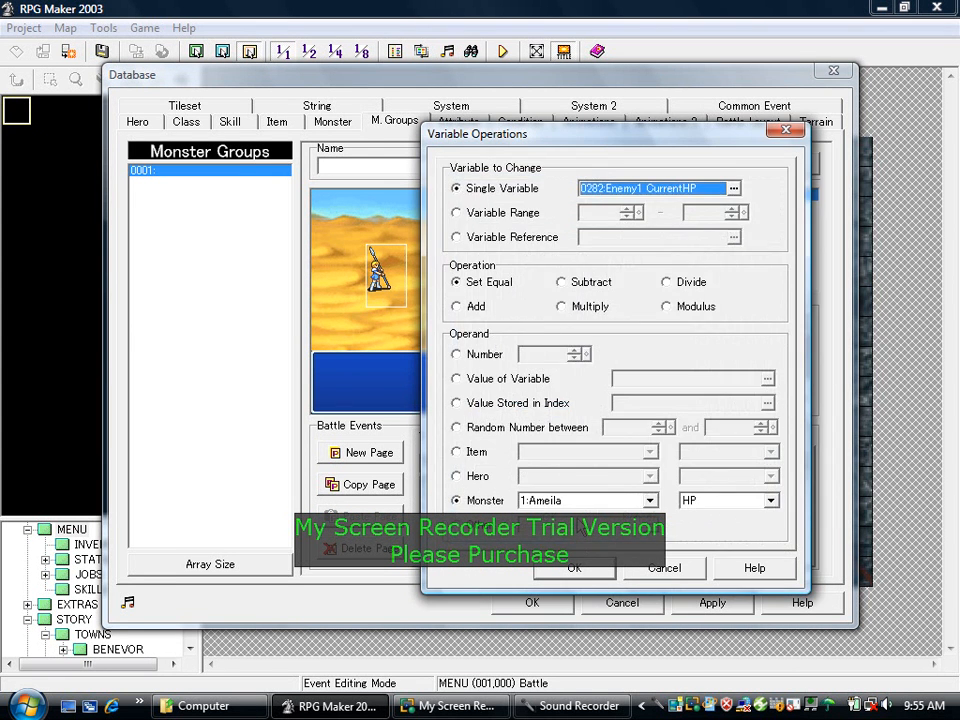
mouse_move(624, 560)
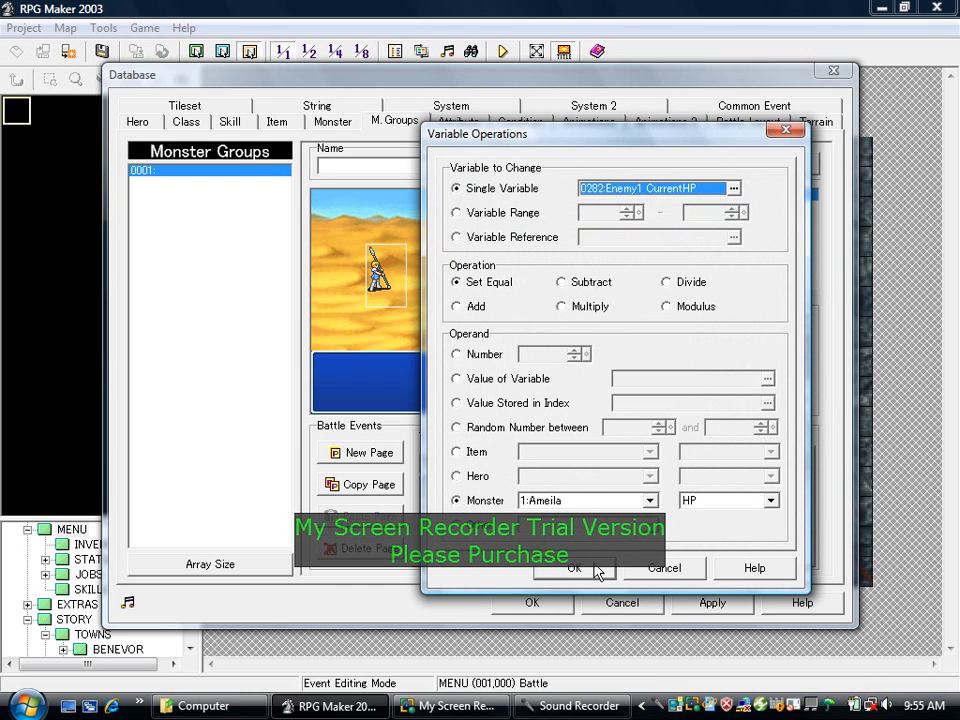
click(574, 568)
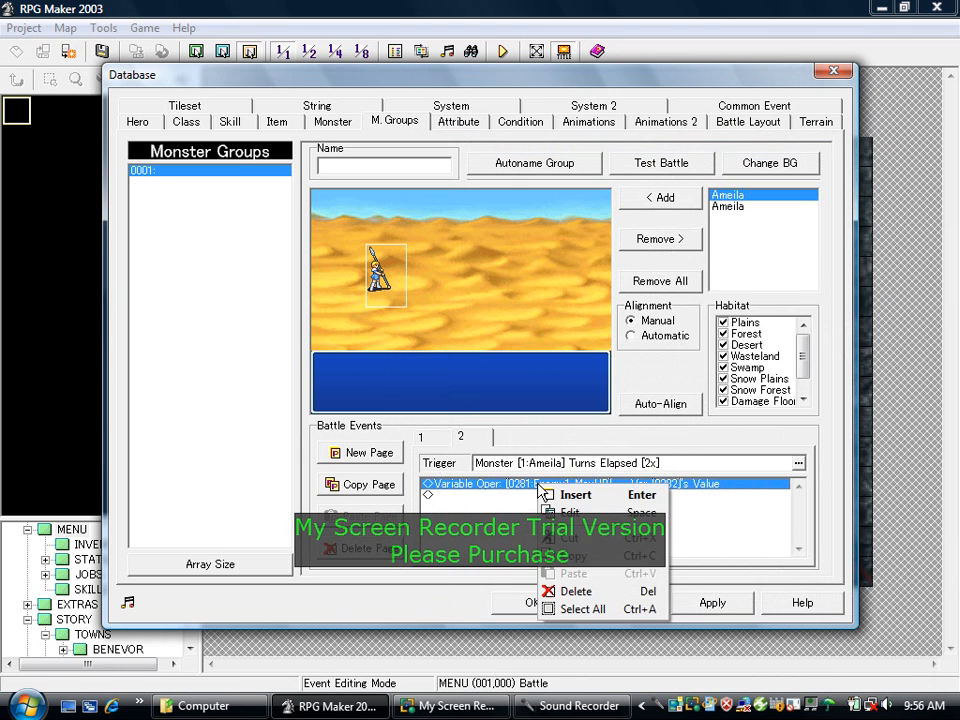
Make page 2 subtract variable 0282's value from variable 0281.
click(568, 512)
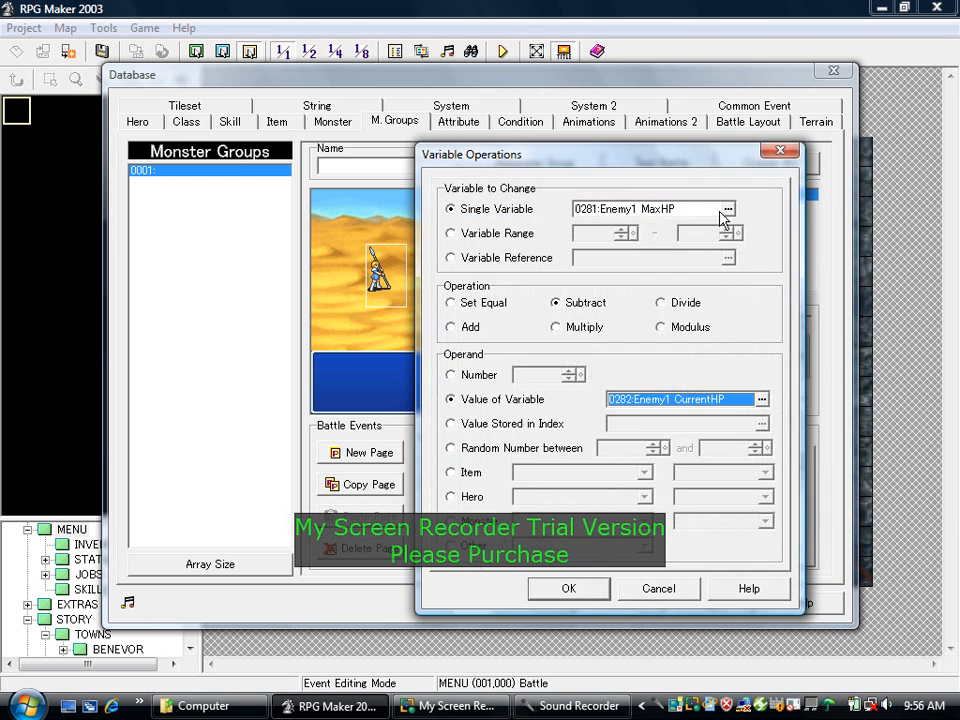
click(728, 208)
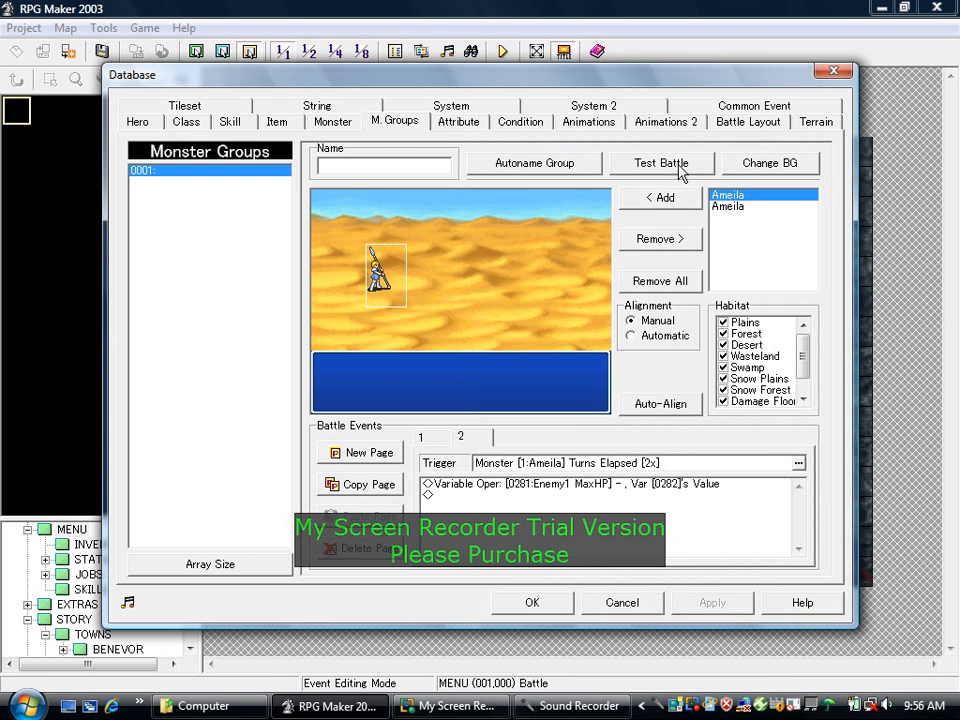
Start a test battle against the Ameila troop with 1 party member.
click(660, 162)
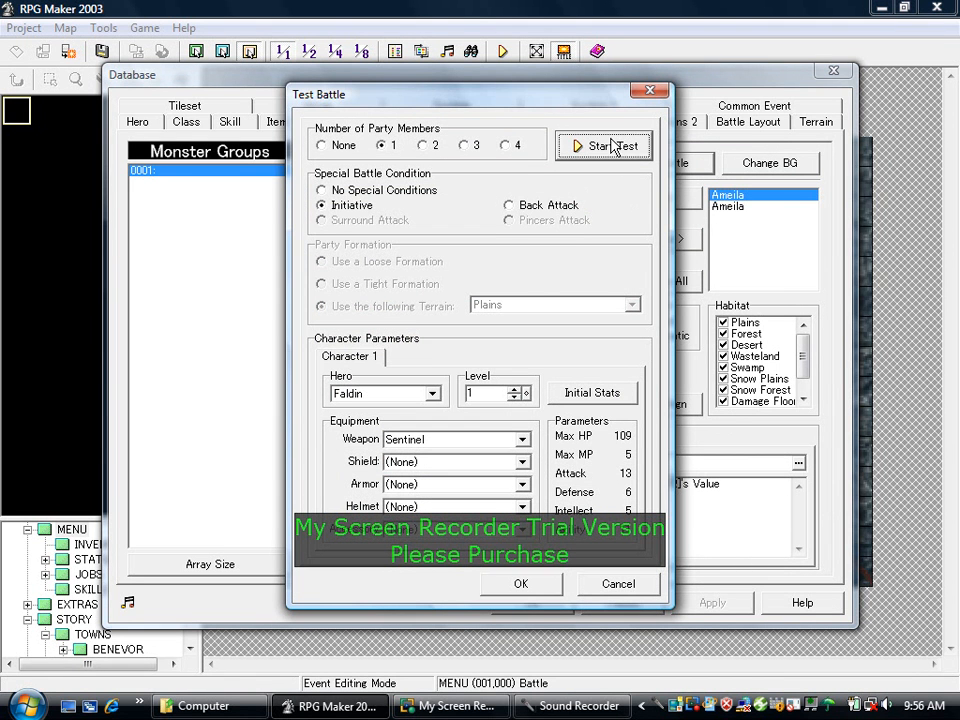
click(604, 144)
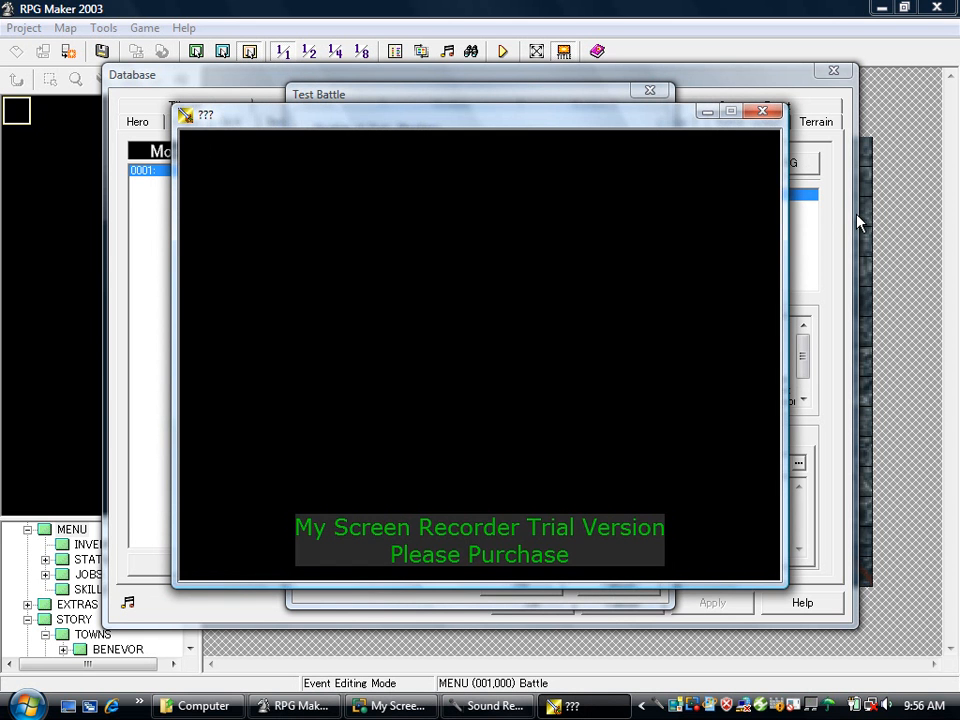